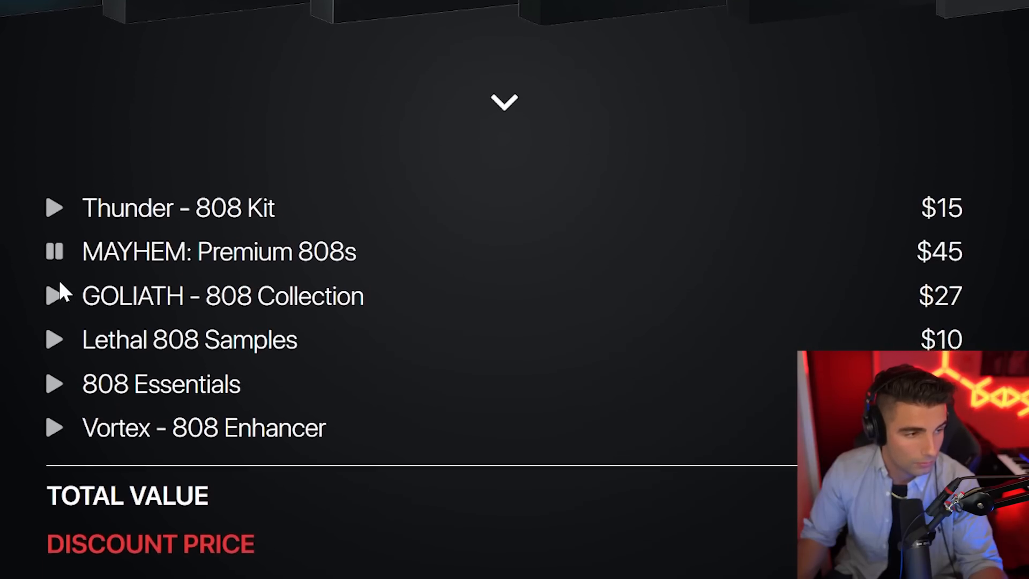
# - Scroll the sample store page down to the bundled 808 kit list
pyautogui.scroll(-3)
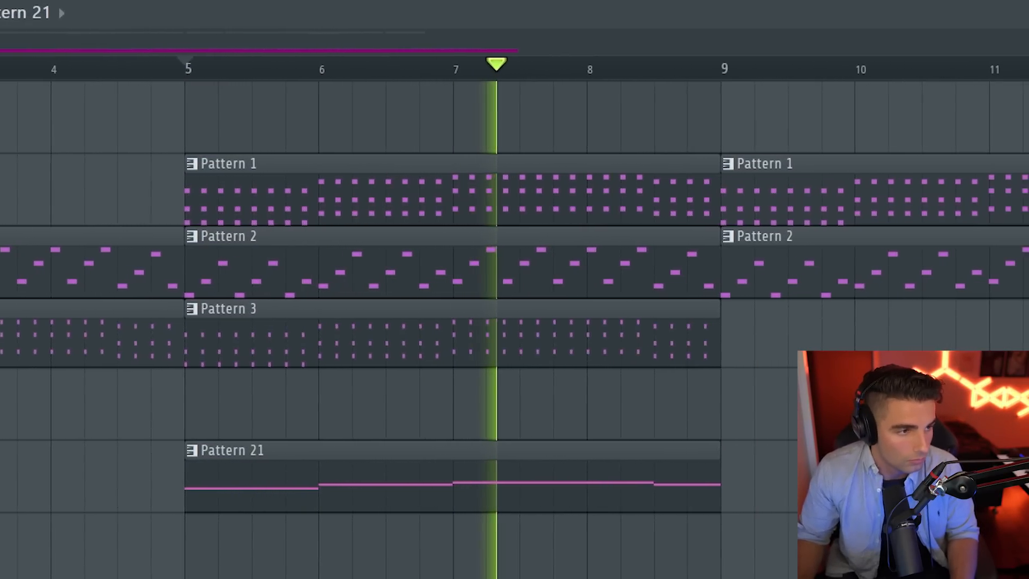
# - Scroll the Playlist right across the Pattern 1, 2, 3 and 21 clips
pyautogui.hscroll(3)
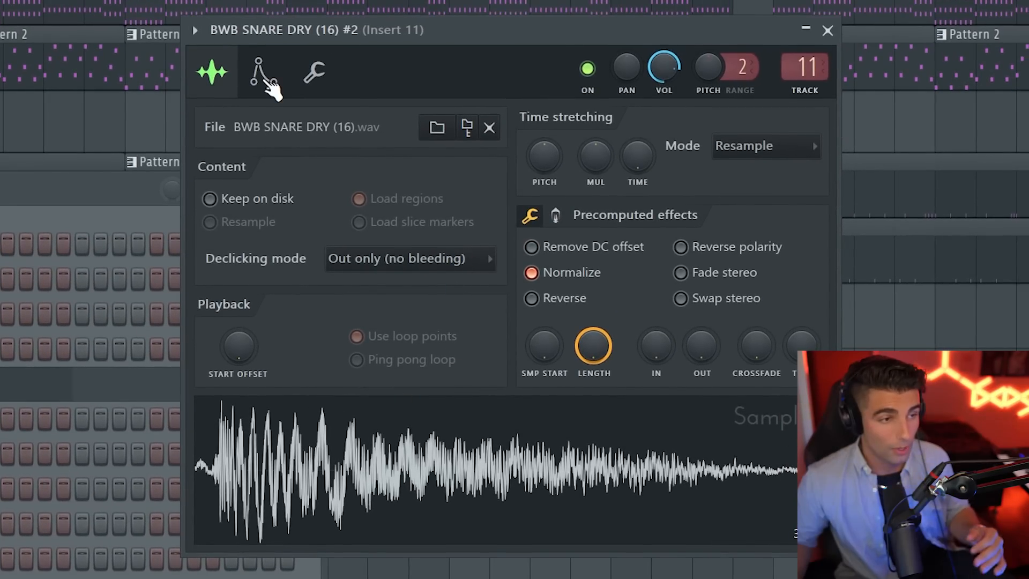
# - Show the Sampler settings for the BWB SNARE DRY (16) channel
pyautogui.click(255, 73)
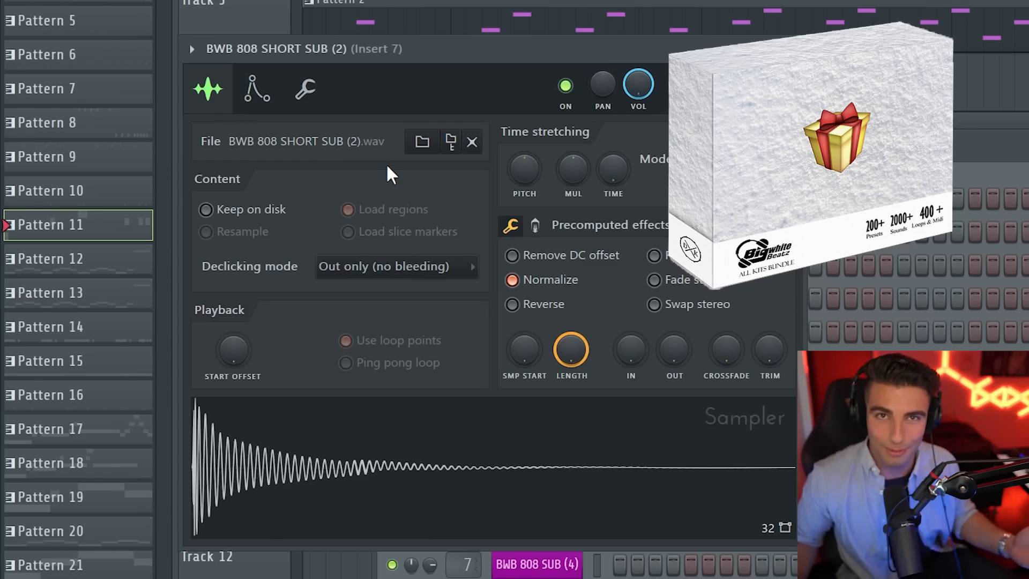
# - Show the BWB 808 SHORT SUB (2) channel's Sampler window
pyautogui.click(472, 140)
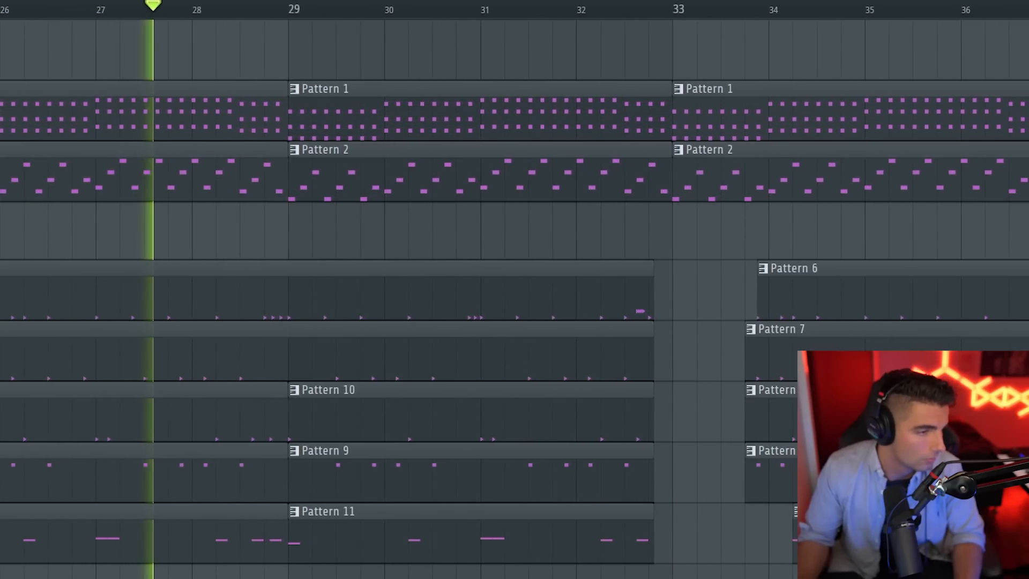
# - Scroll the Playlist right and show the BWB HI-HAT (1) Sampler settings
pyautogui.hscroll(3)
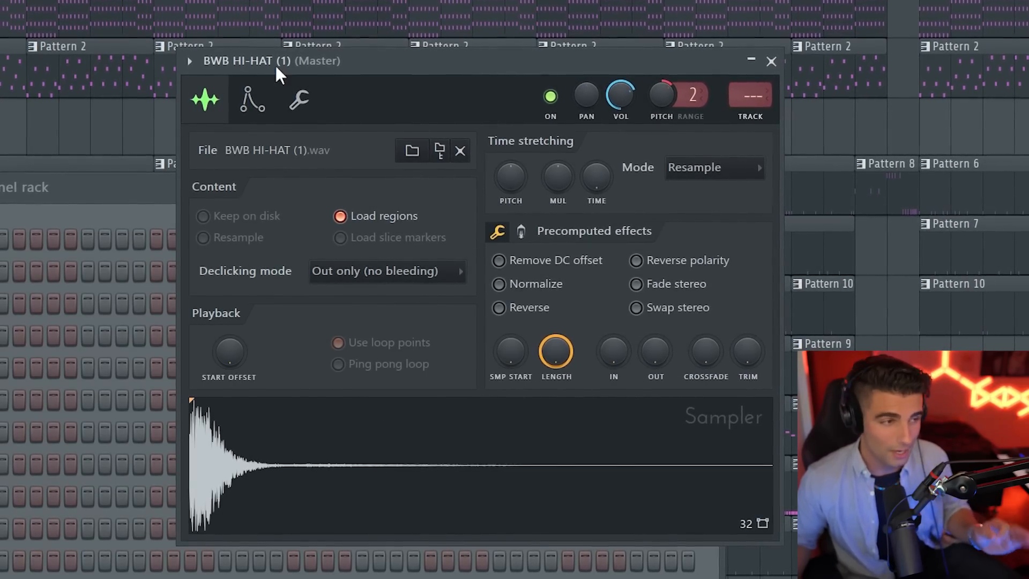
pyautogui.click(251, 98)
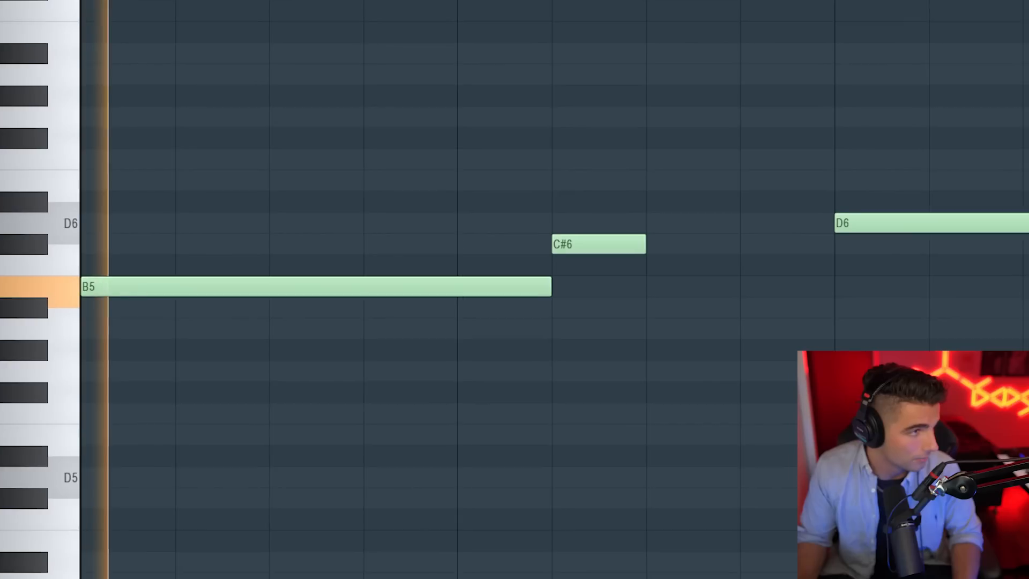
# - Scroll right through the piano roll melody of held B5, C#6 and D6 notes
pyautogui.hscroll(3)
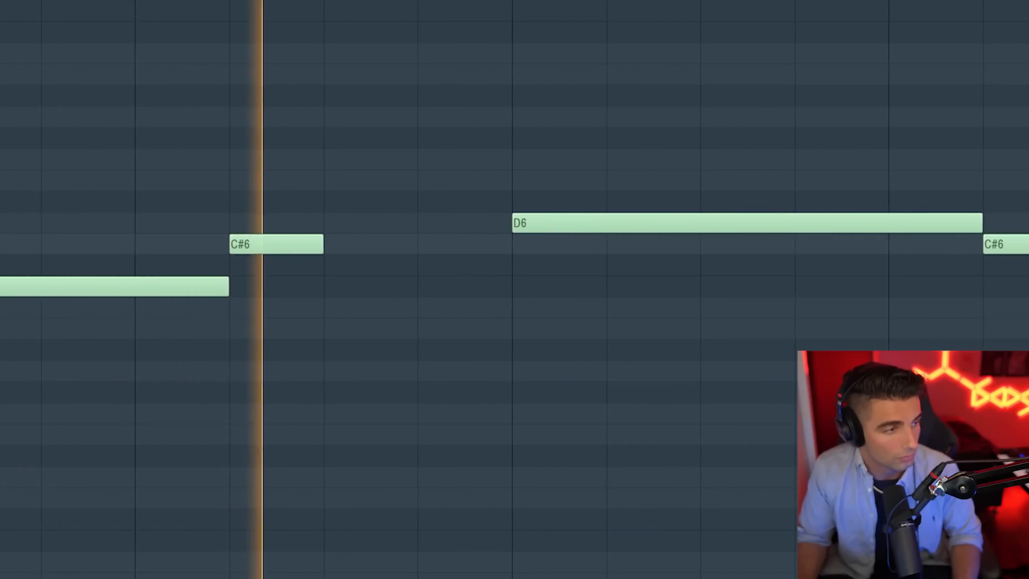
pyautogui.hscroll(3)
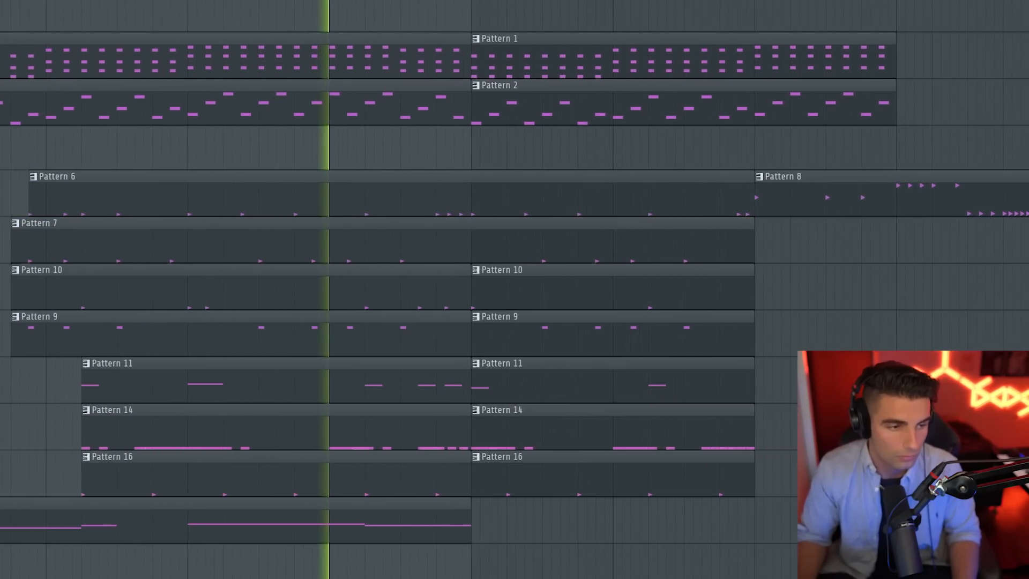
pyautogui.hscroll(3)
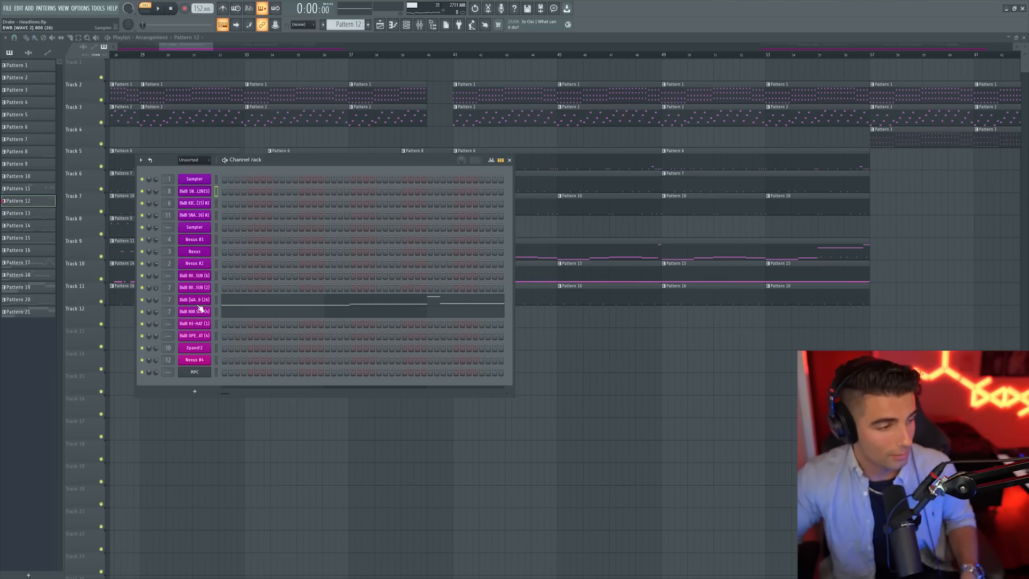
# - Put Fruity Fast Dist on the 808 SUB (4)'s insert 7 and browse Xpand!2 preset categories
pyautogui.click(194, 310)
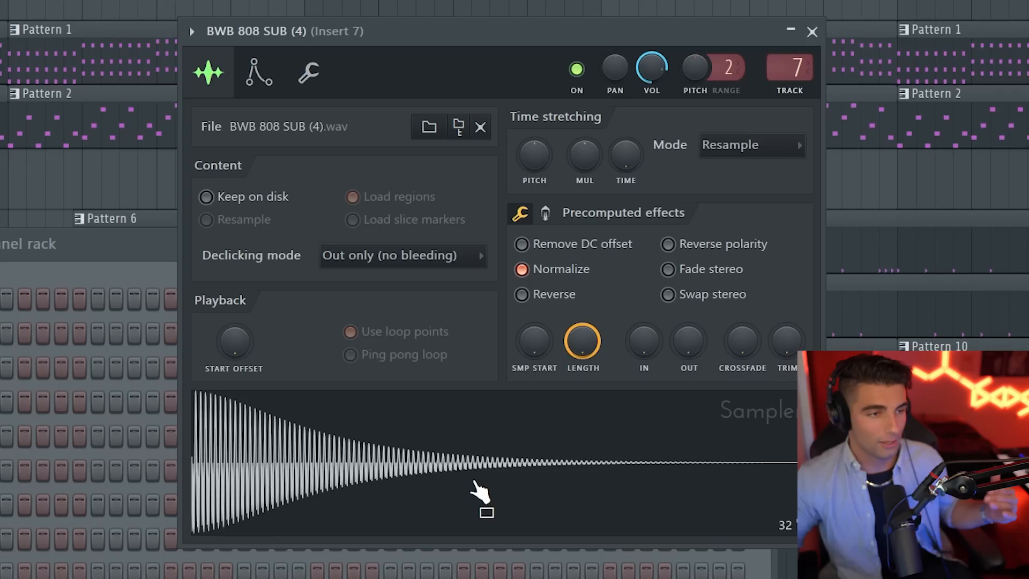
pyautogui.moveTo(446, 485)
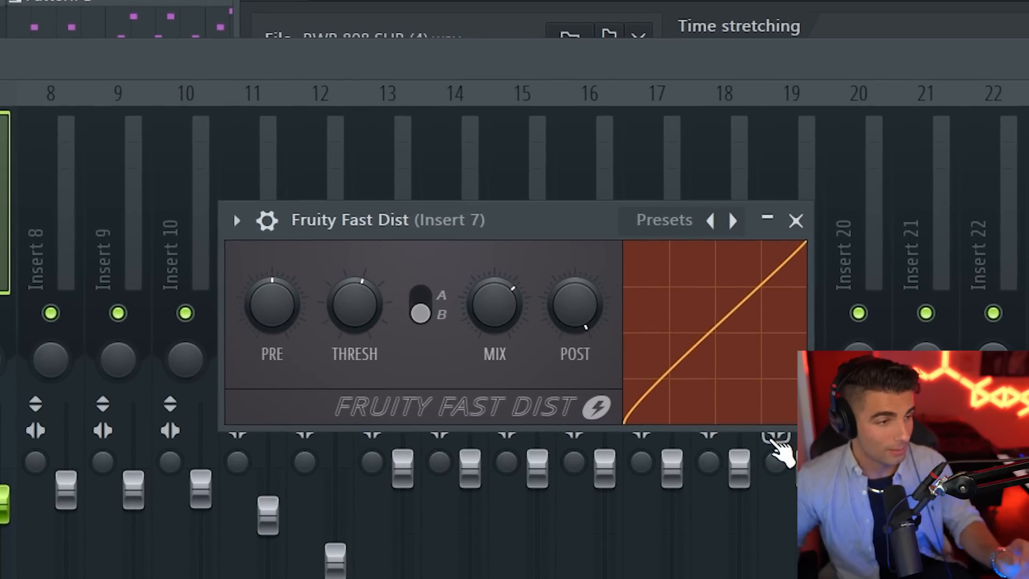
pyautogui.click(796, 220)
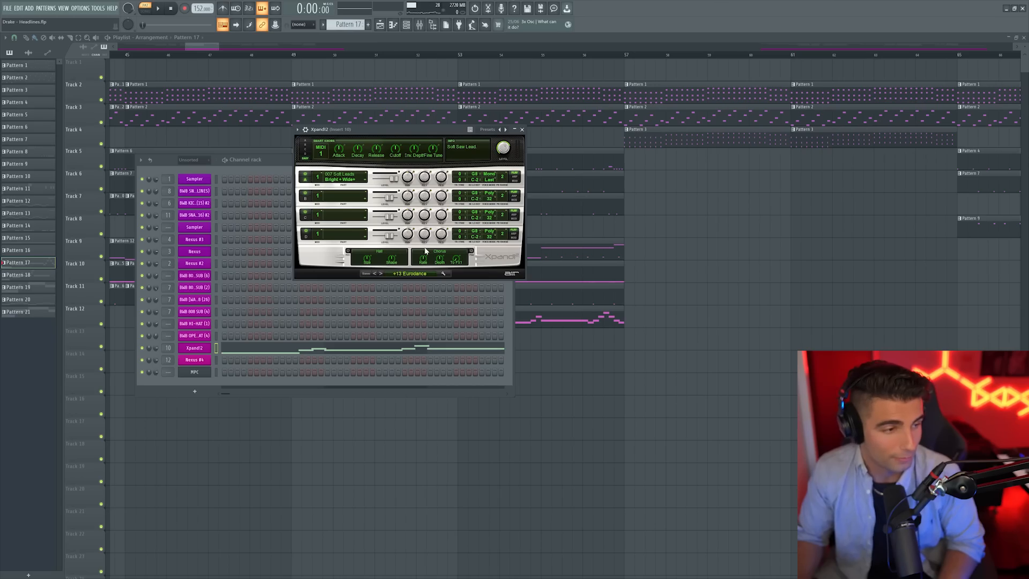
pyautogui.click(406, 274)
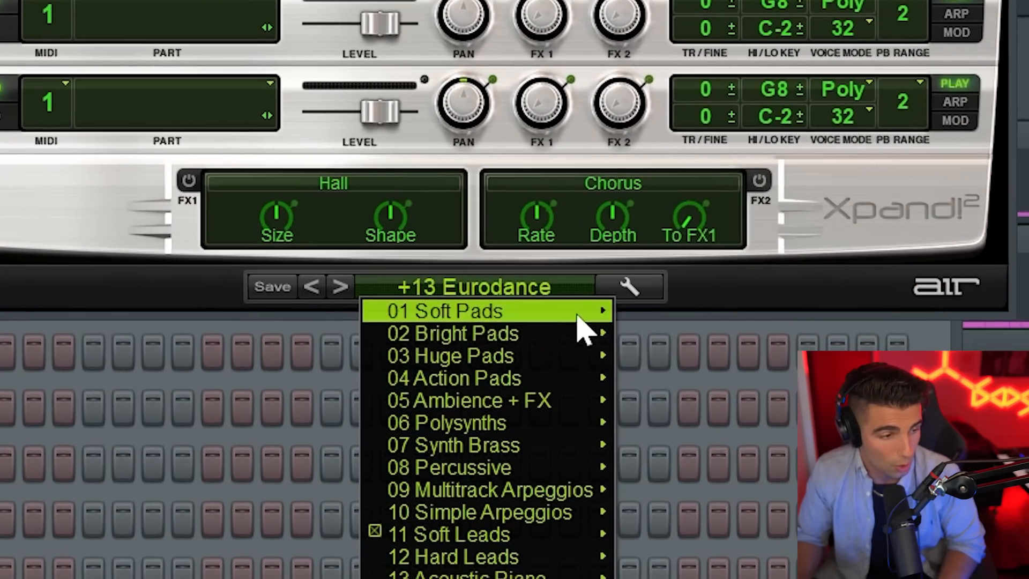